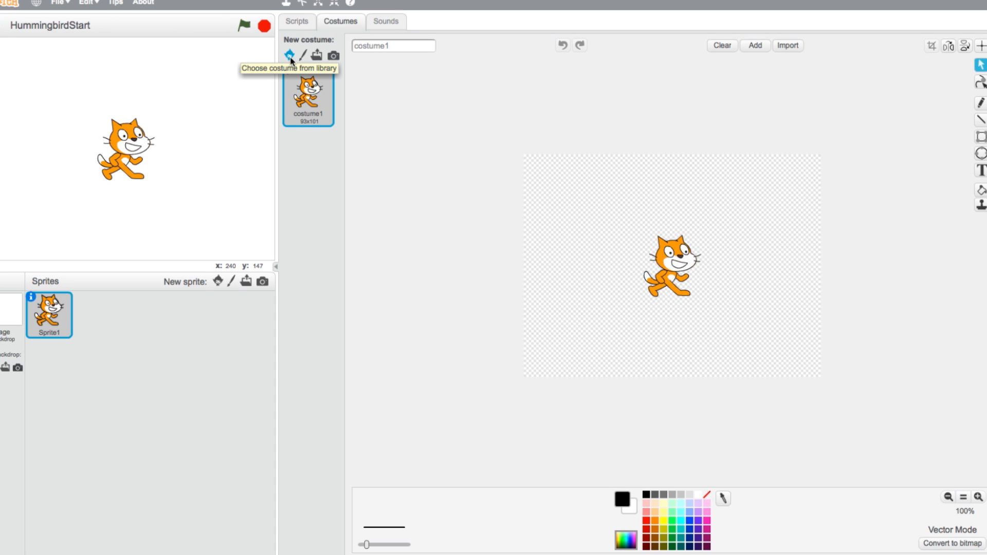
# Step: Add the red arrow1-a costume from the library to the sprite
pyautogui.click(289, 56)
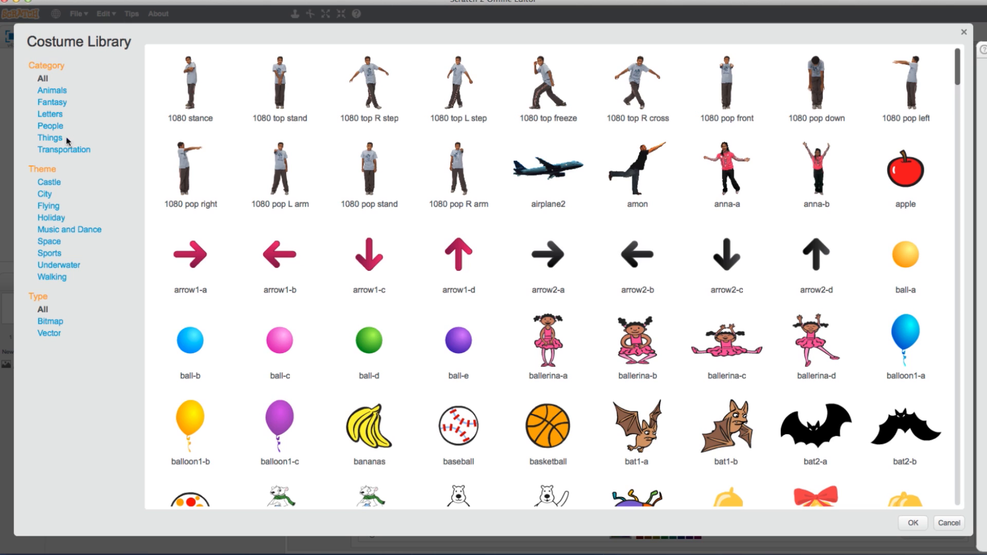
pyautogui.moveTo(60, 141)
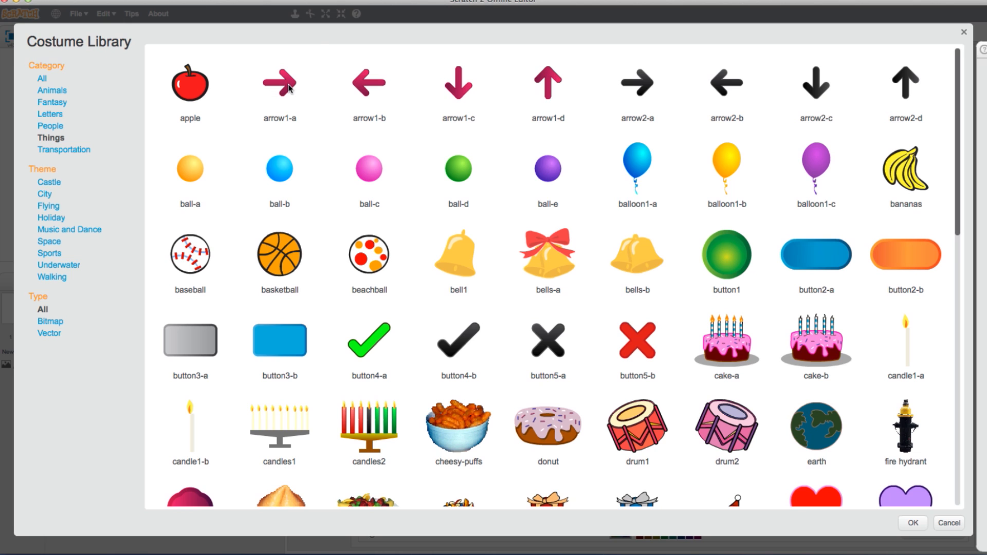
pyautogui.click(278, 88)
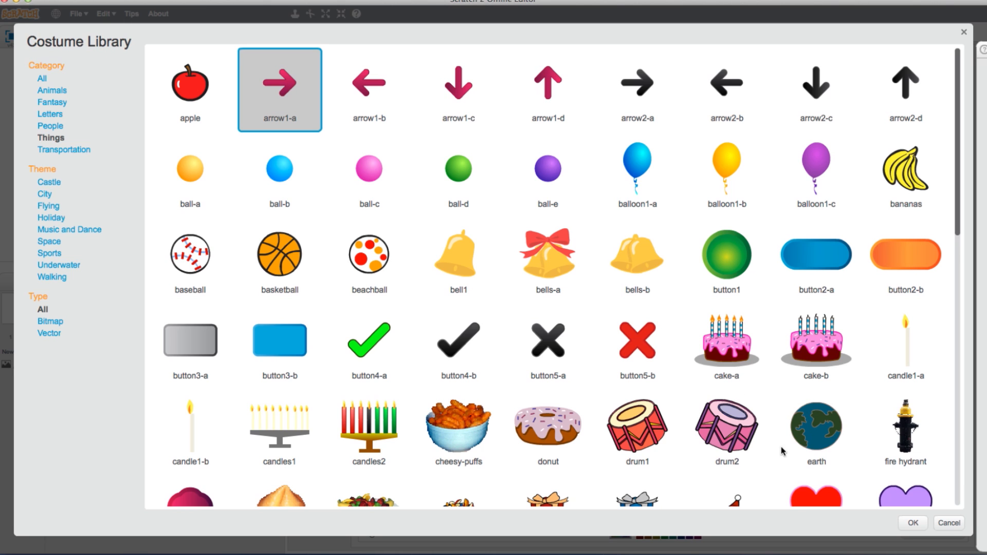
pyautogui.click(911, 526)
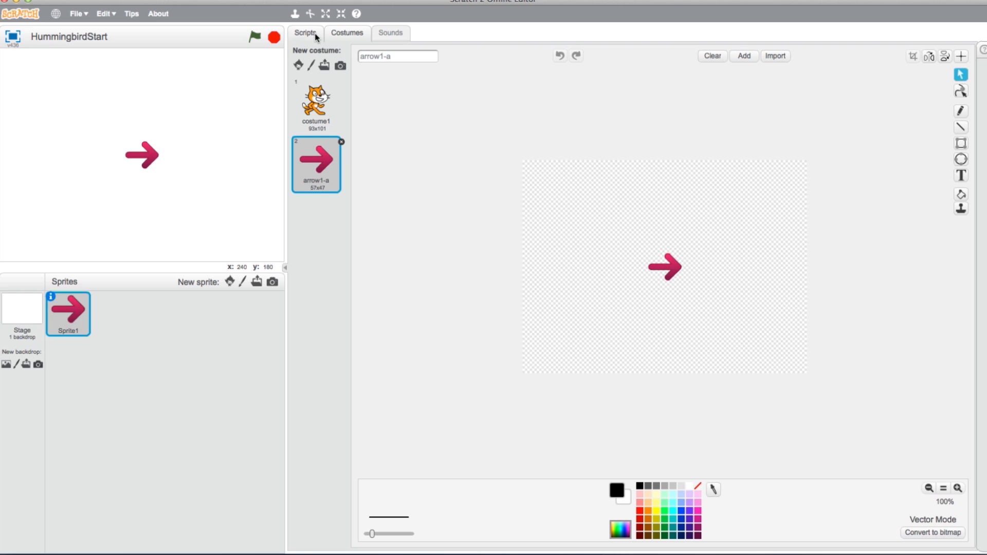
# Step: Add a 'go to x: -200 y: 0' block and run it to move the arrow left
pyautogui.click(305, 33)
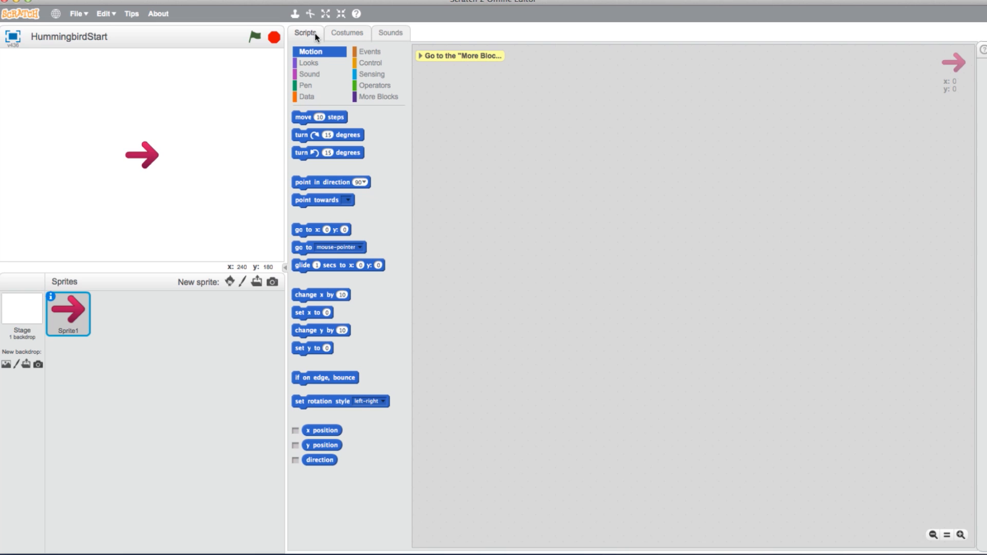
pyautogui.moveTo(332, 61)
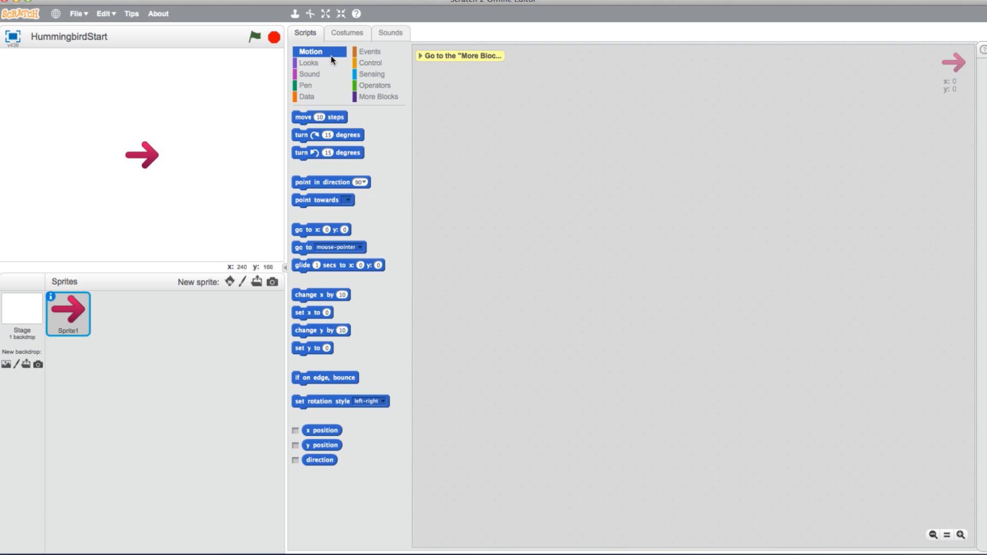
pyautogui.moveTo(323, 238)
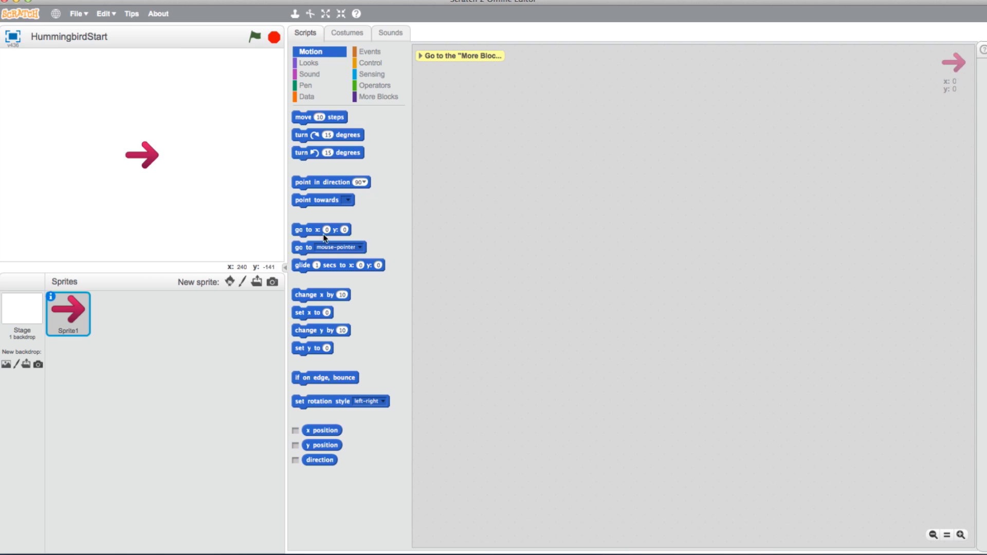
pyautogui.moveTo(322, 229); pyautogui.dragTo(516, 183)
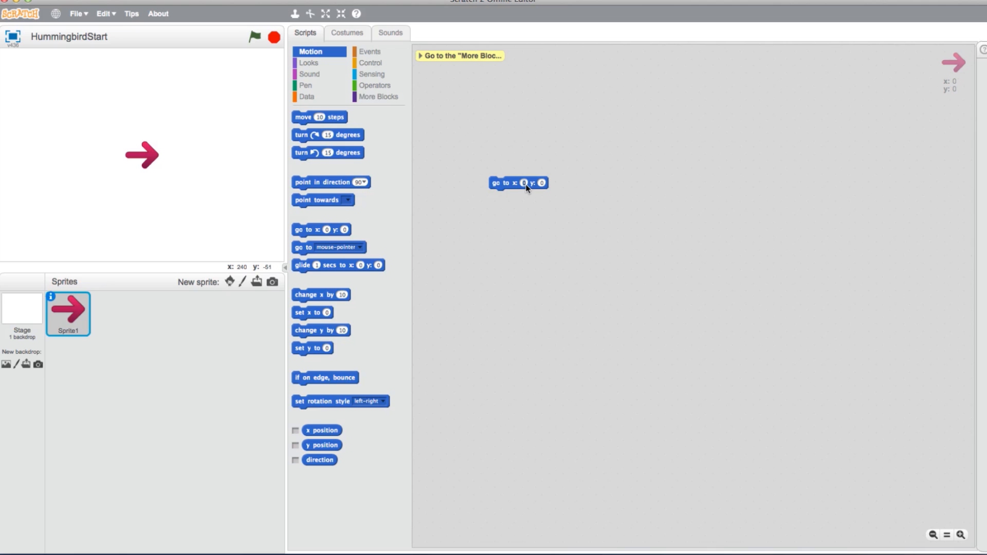
pyautogui.write('-200')
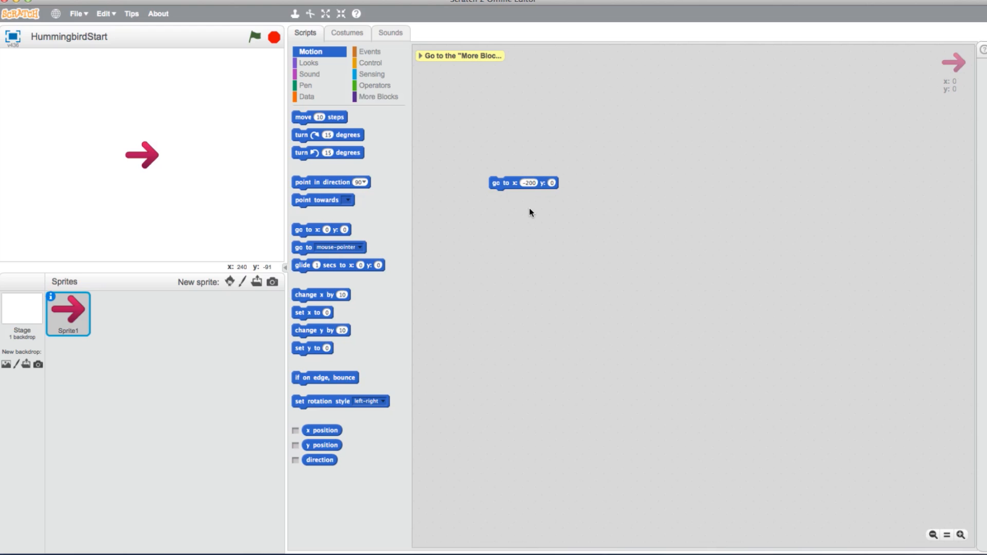
pyautogui.click(524, 182)
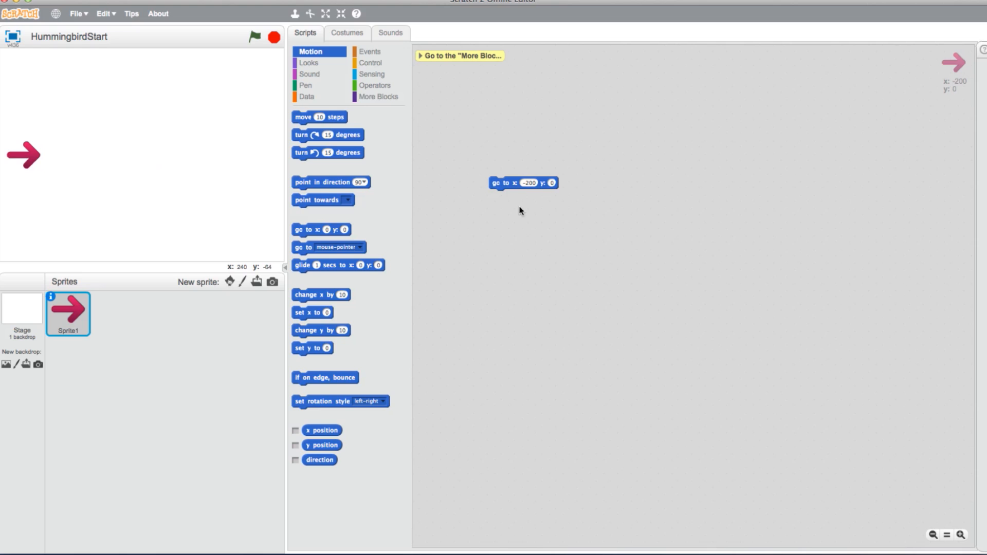
pyautogui.click(371, 51)
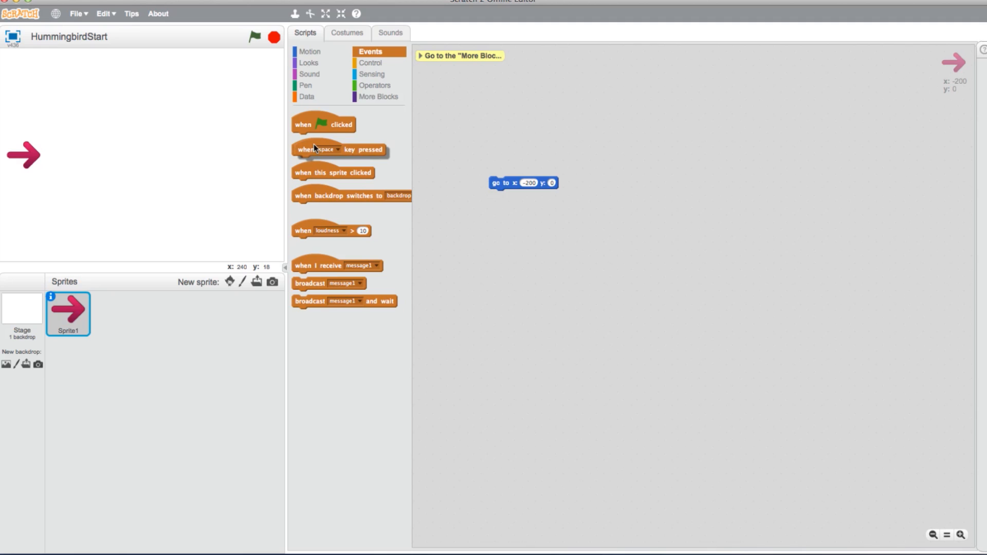
# Step: Top the script with 'when space key pressed' and attach 'pen down' and 'clear' below
pyautogui.moveTo(323, 149); pyautogui.dragTo(537, 148)
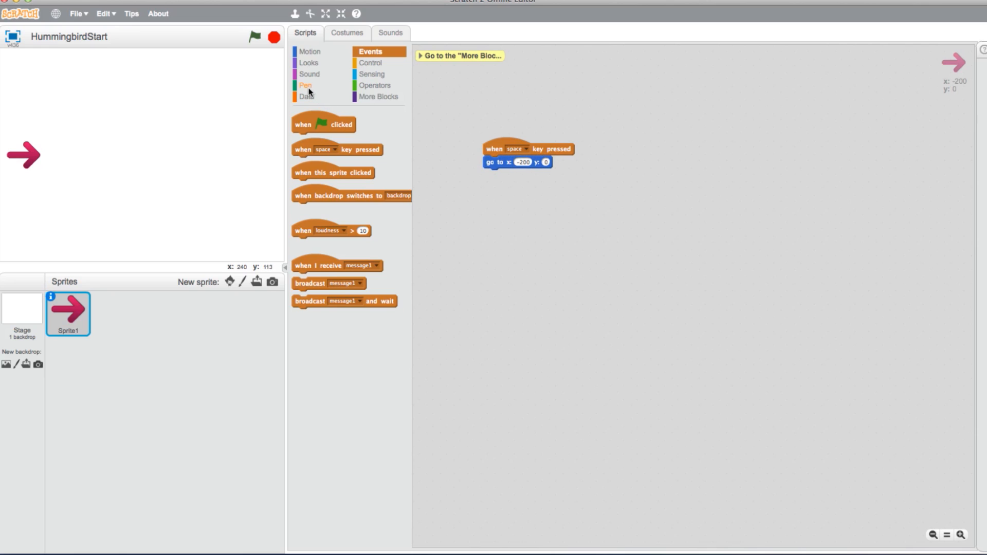
pyautogui.click(306, 85)
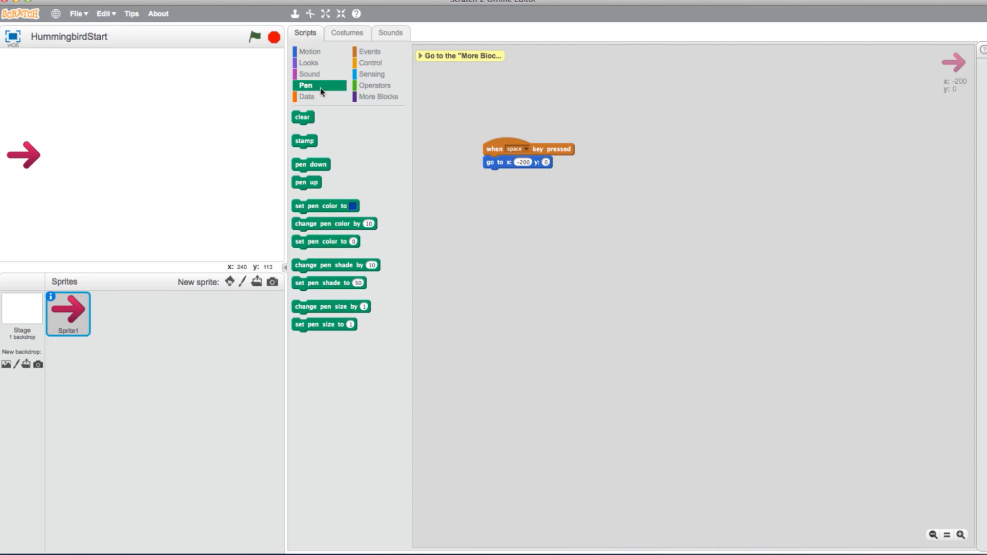
pyautogui.moveTo(321, 168)
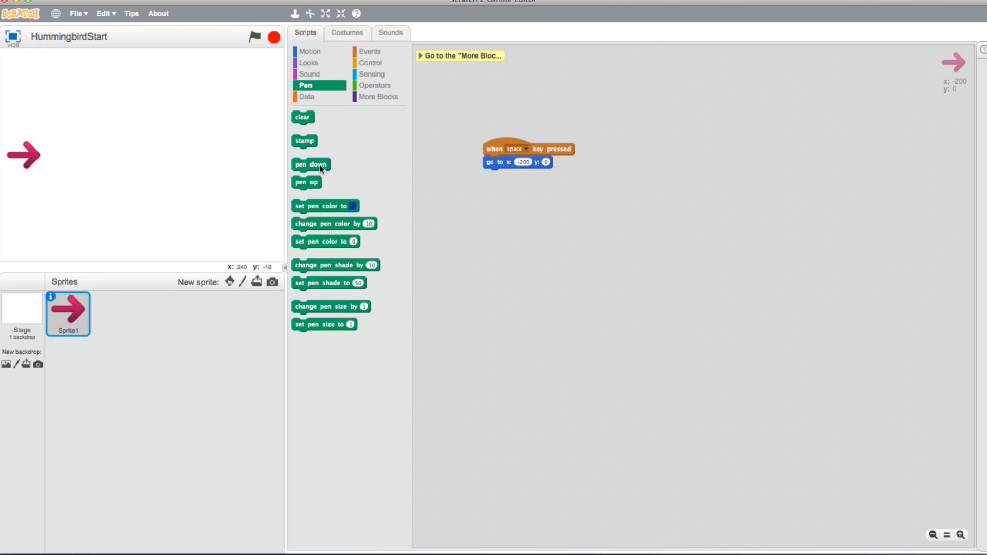
pyautogui.moveTo(310, 164); pyautogui.dragTo(500, 175)
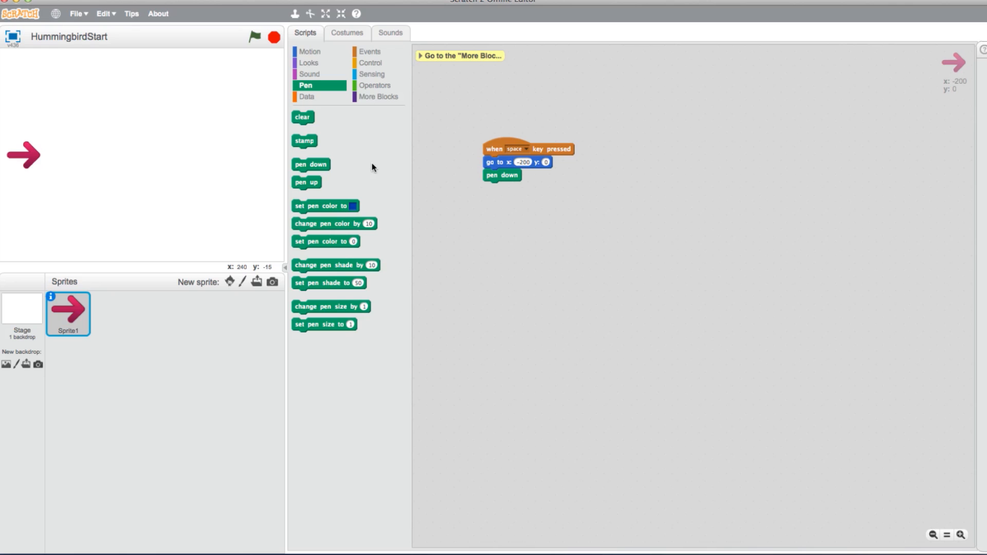
pyautogui.moveTo(303, 117); pyautogui.dragTo(405, 173)
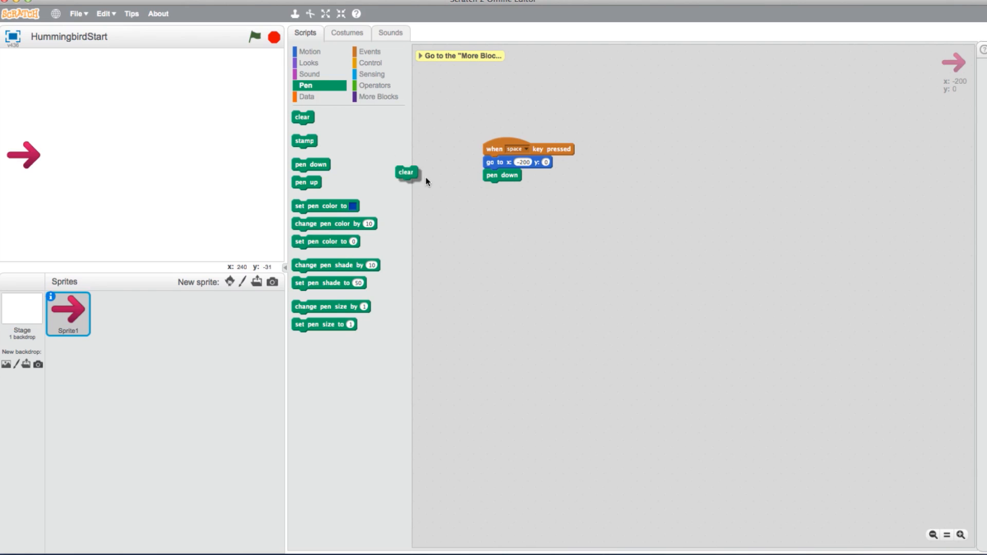
pyautogui.moveTo(406, 172); pyautogui.dragTo(493, 187)
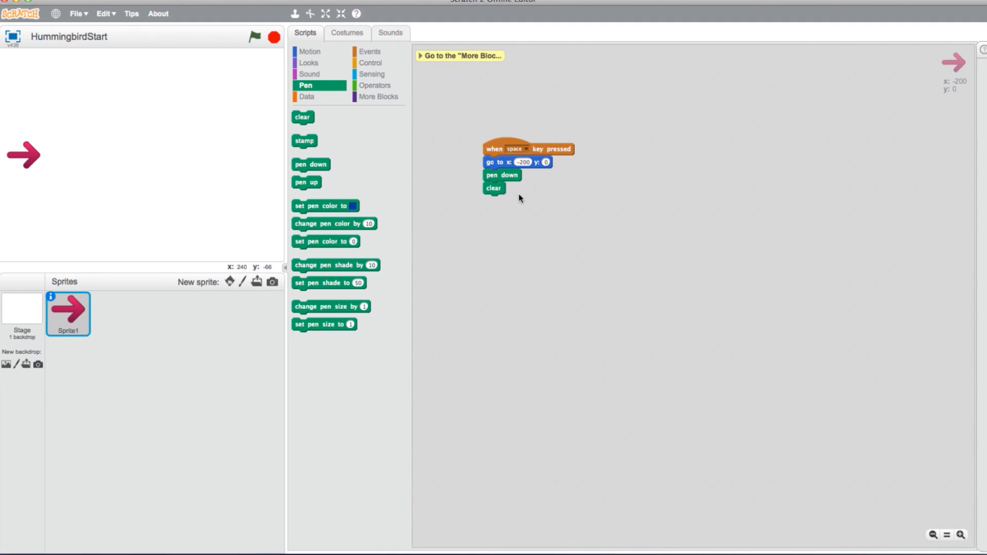
pyautogui.moveTo(371, 62)
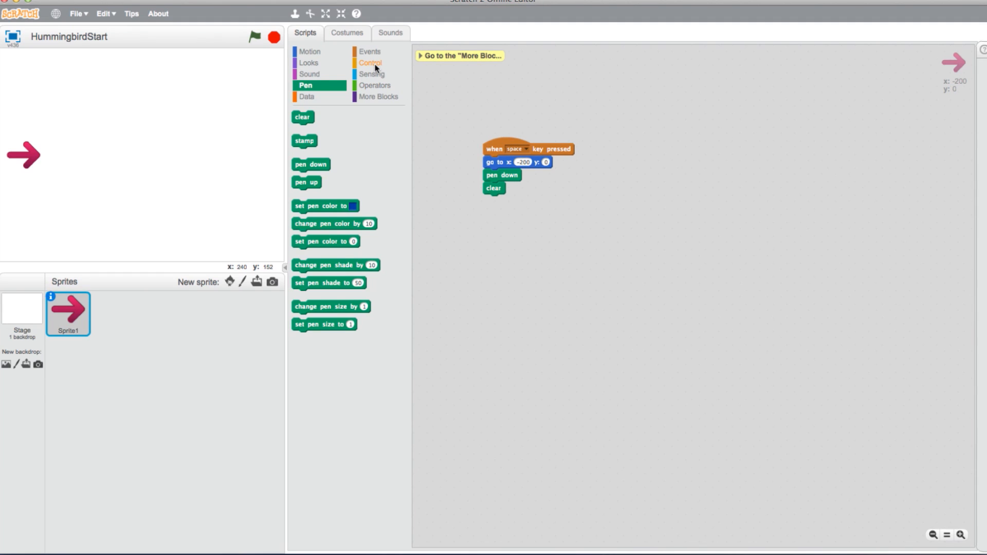
# Step: Attach a forever loop holding 'change x by 1' after the clear block
pyautogui.click(370, 62)
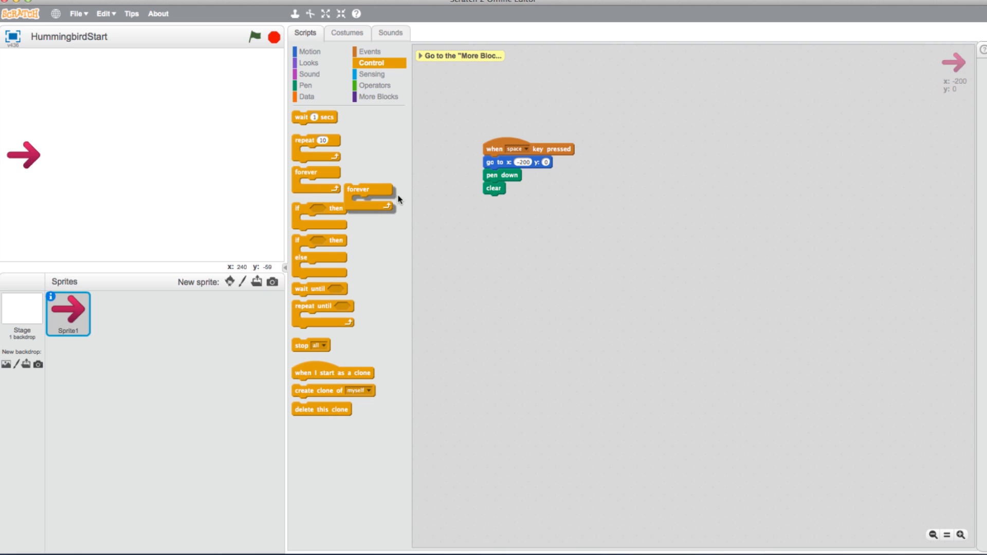
pyautogui.moveTo(359, 189); pyautogui.dragTo(497, 200)
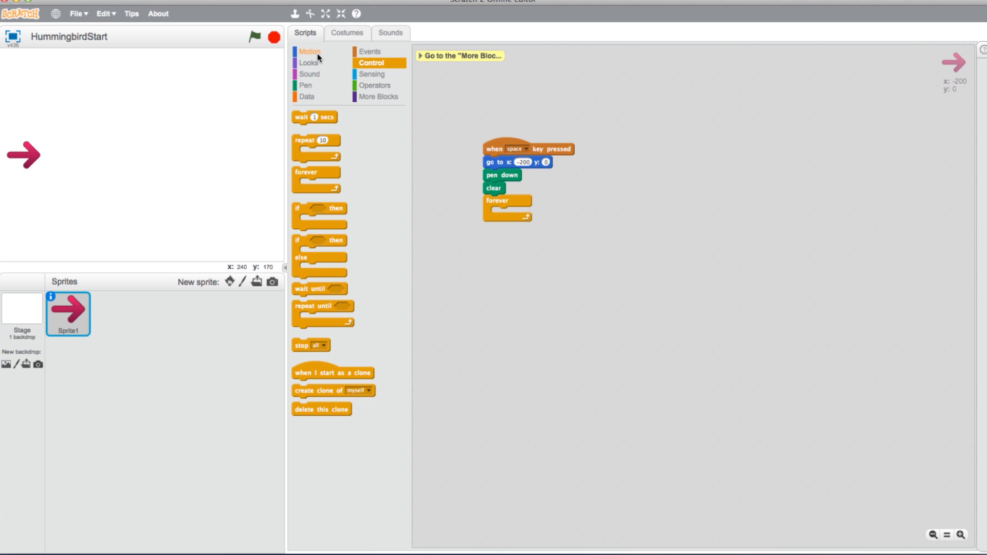
pyautogui.click(308, 52)
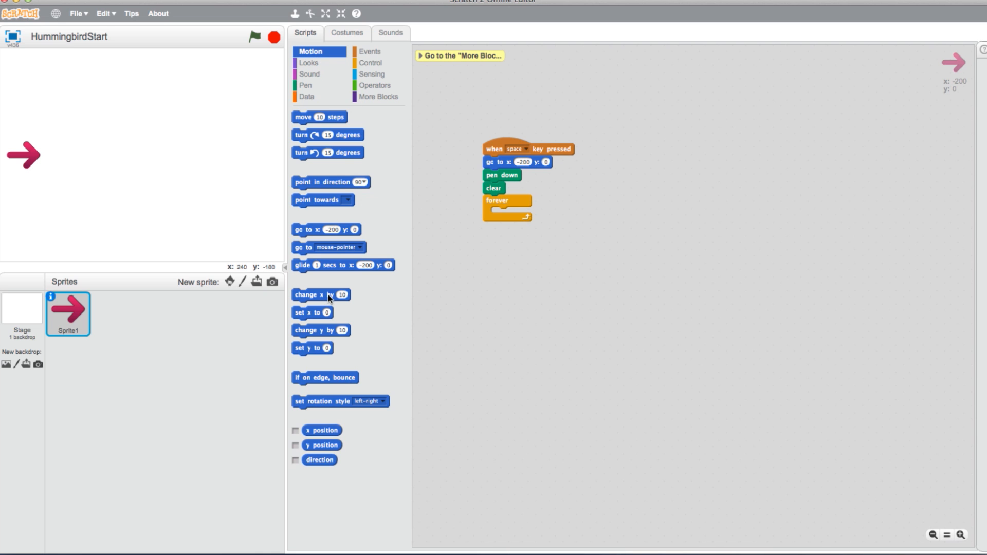
pyautogui.moveTo(320, 294); pyautogui.dragTo(511, 212)
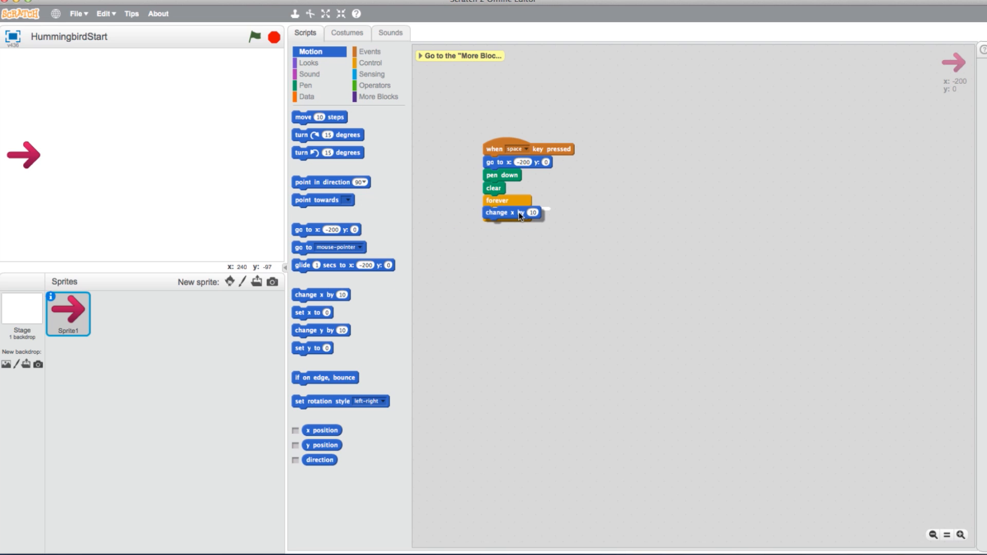
pyautogui.moveTo(510, 213); pyautogui.dragTo(516, 216)
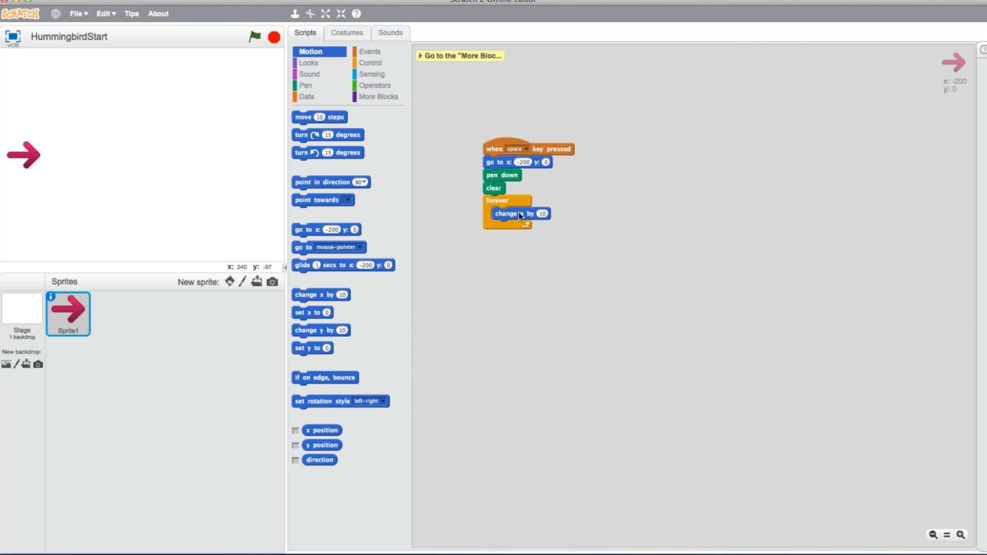
pyautogui.click(543, 214)
pyautogui.write('1')
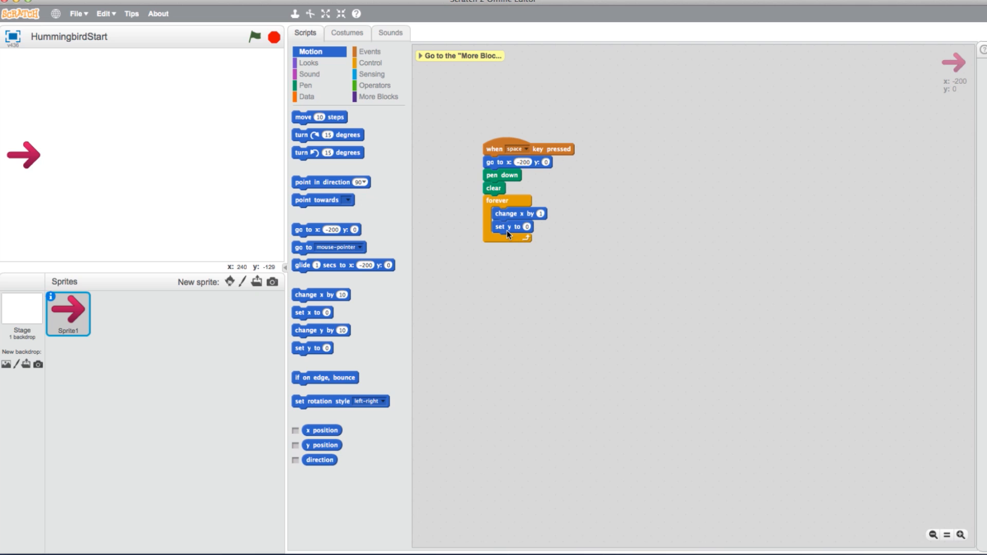
pyautogui.moveTo(388, 106)
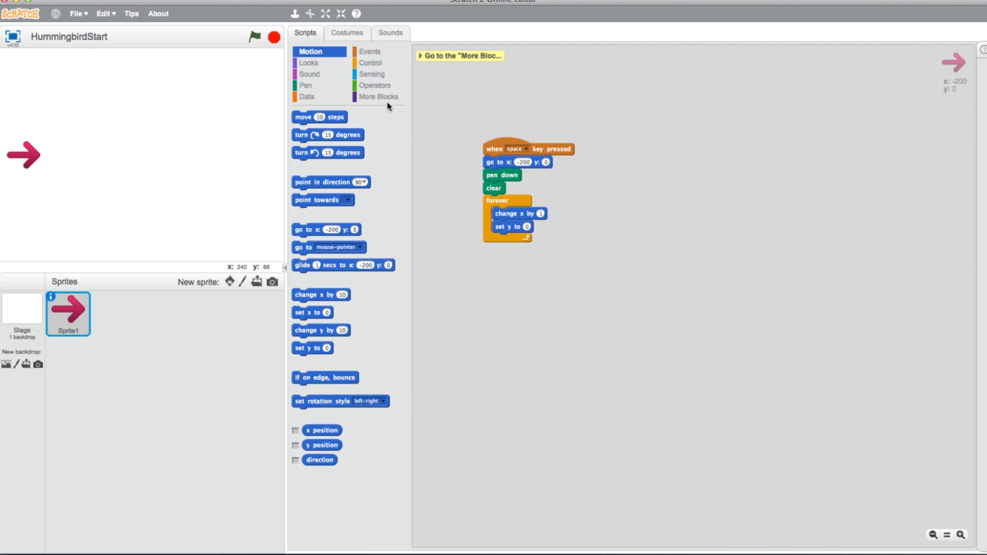
# Step: Feed the Hummingbird distance sensor into 'set y to' and run the graphing script
pyautogui.click(379, 96)
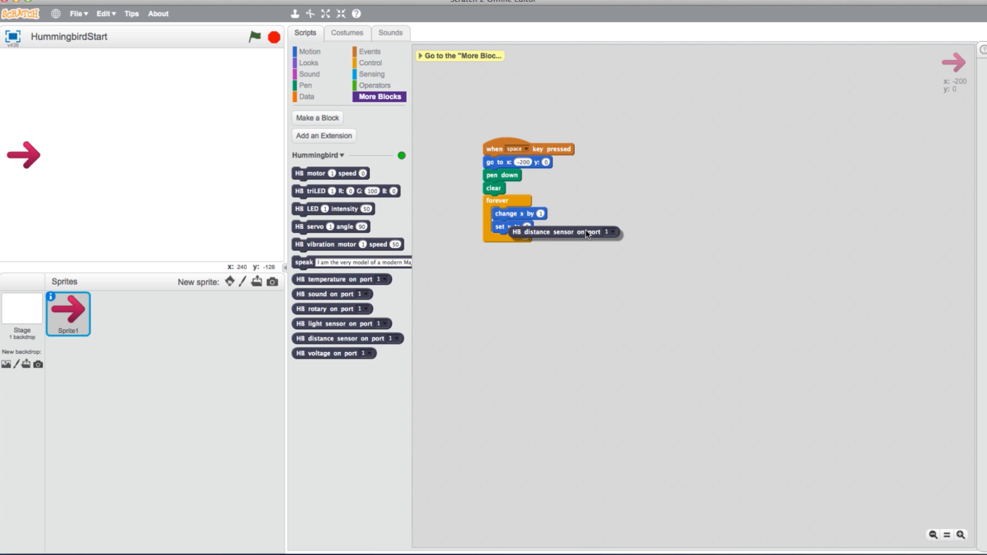
pyautogui.moveTo(561, 232); pyautogui.dragTo(577, 227)
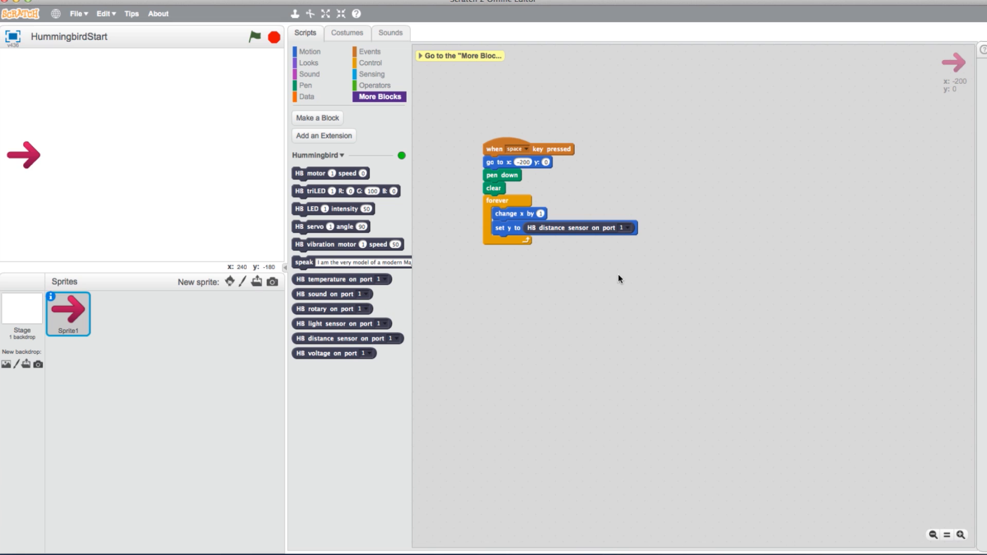
pyautogui.click(255, 36)
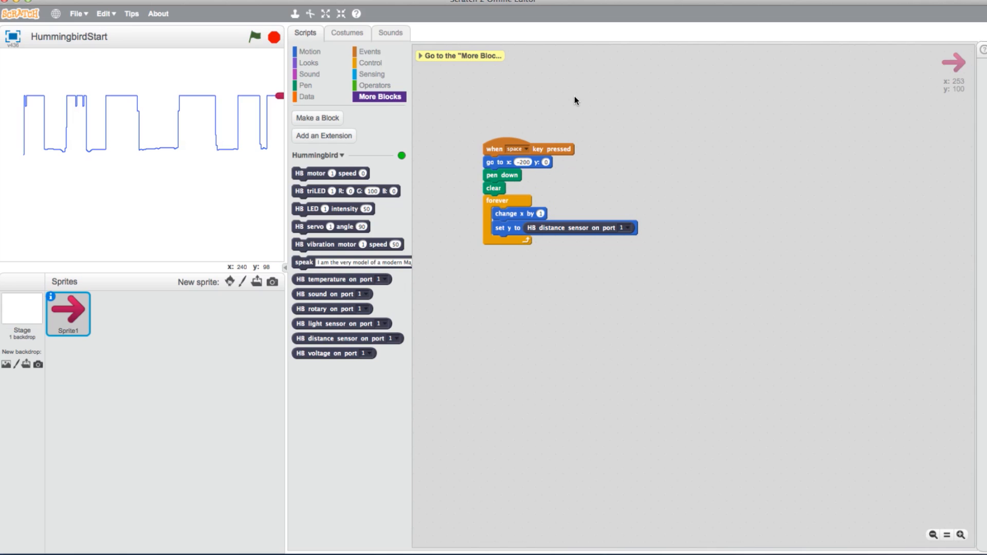
# Step: Put an 'if touching edge? then' block inside the forever loop
pyautogui.click(371, 62)
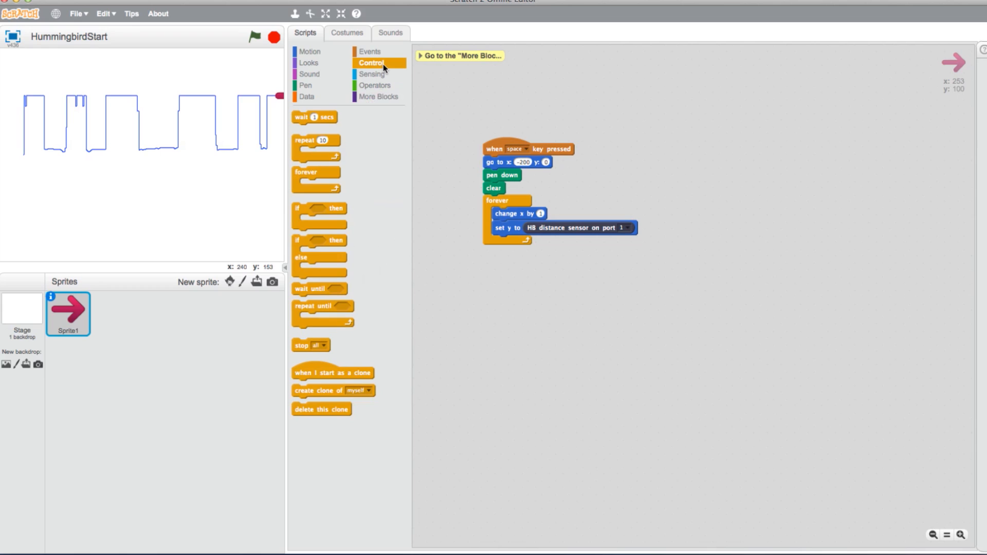
pyautogui.moveTo(299, 211)
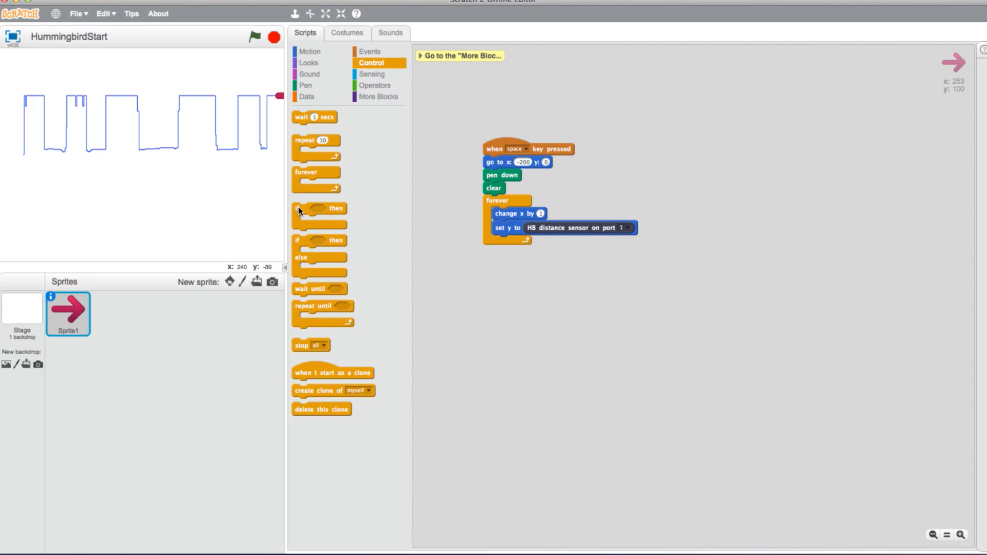
pyautogui.moveTo(320, 214); pyautogui.dragTo(504, 247)
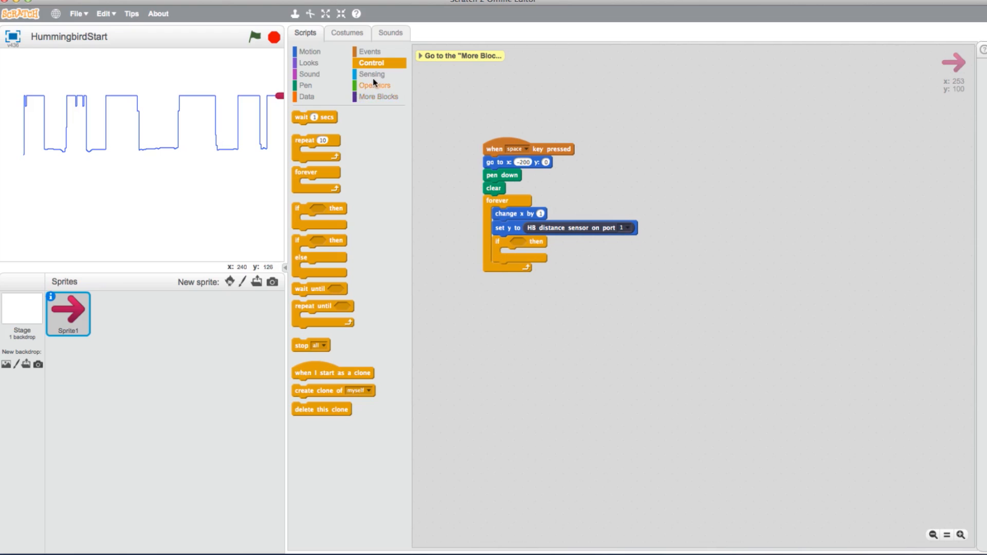
pyautogui.click(371, 74)
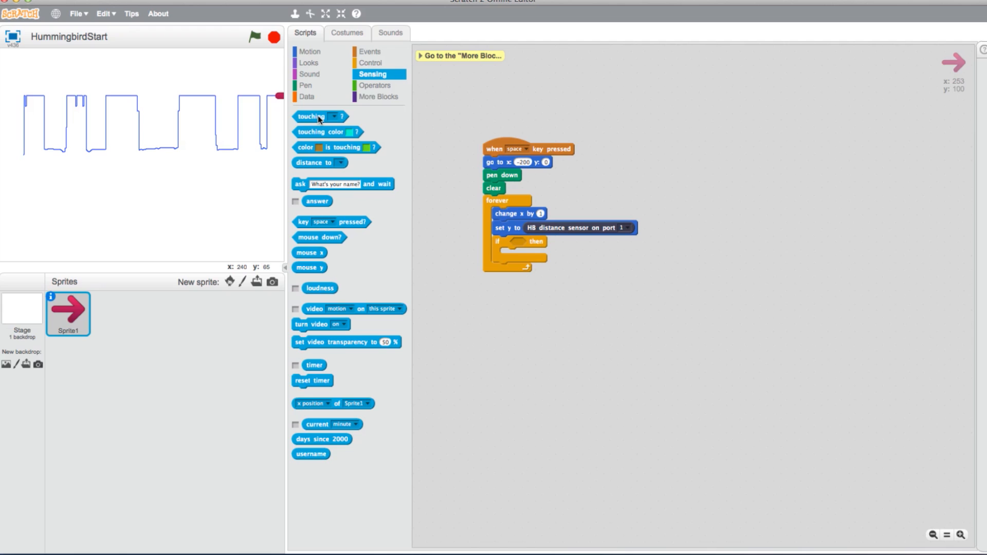
pyautogui.moveTo(317, 116); pyautogui.dragTo(516, 244)
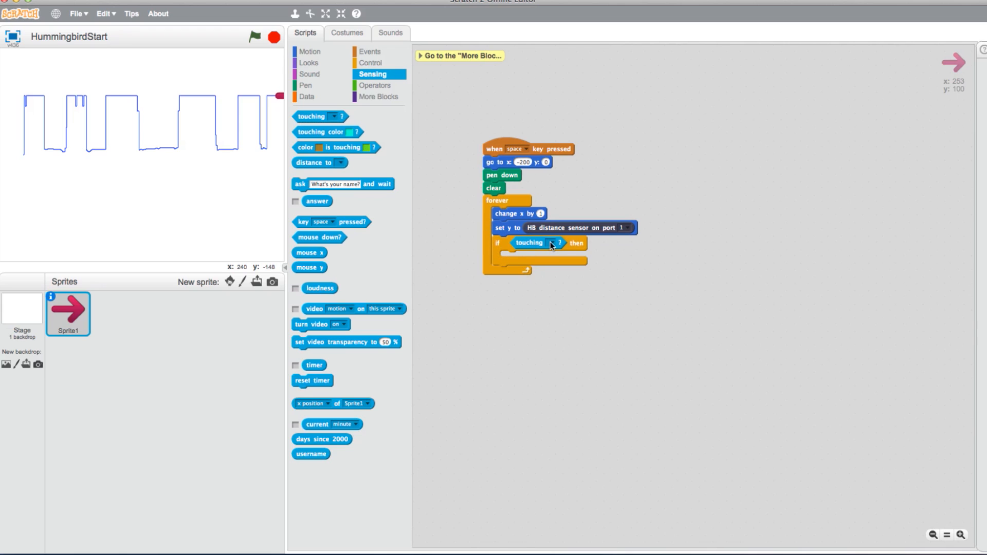
pyautogui.click(558, 244)
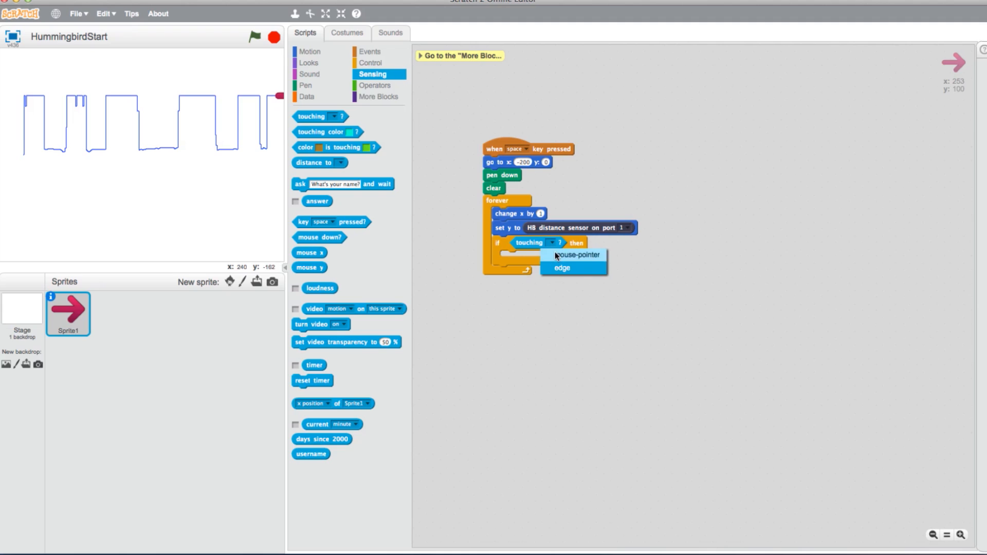
pyautogui.moveTo(577, 268)
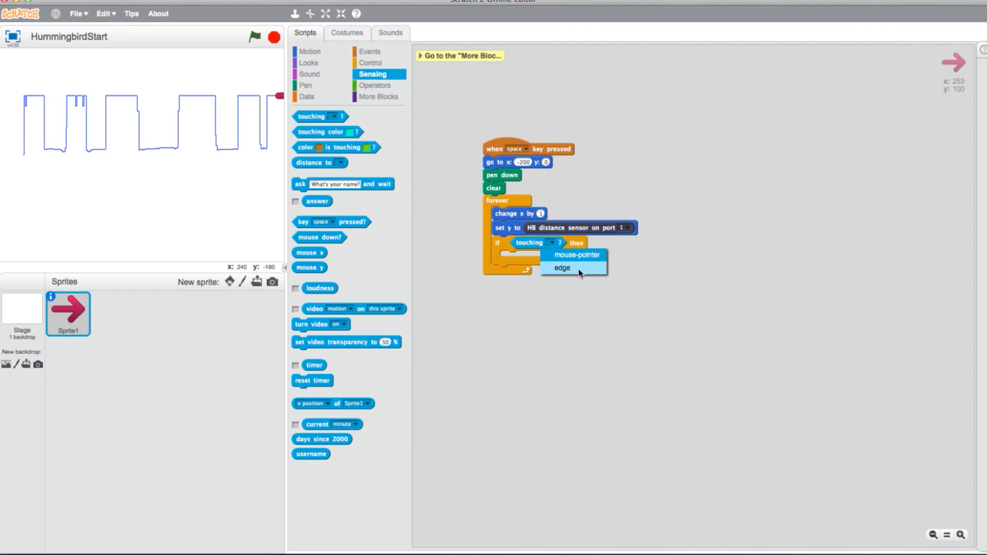
pyautogui.click(561, 268)
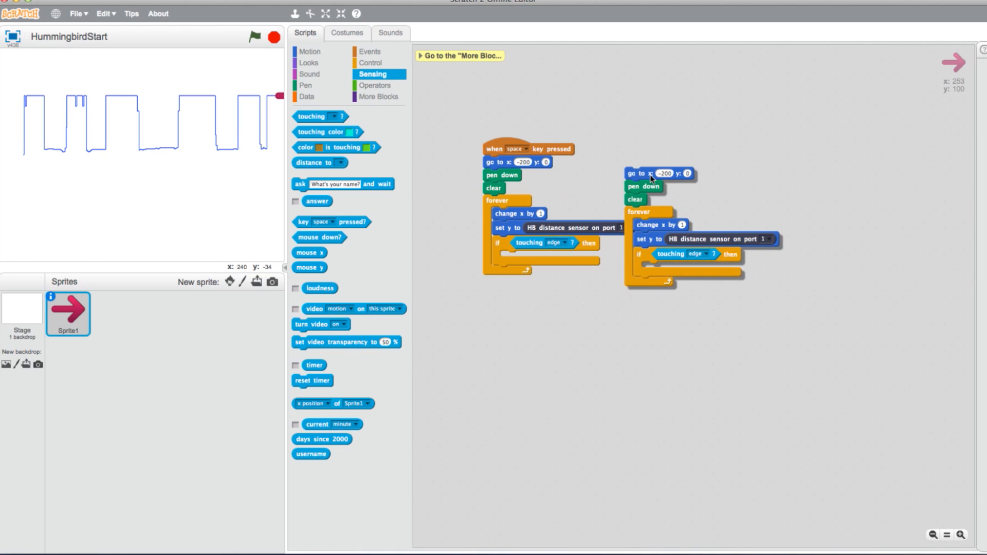
# Step: Discard the copied loop and drop the go-to, pen down and clear copies into the edge check
pyautogui.moveTo(638, 211); pyautogui.dragTo(352, 445)
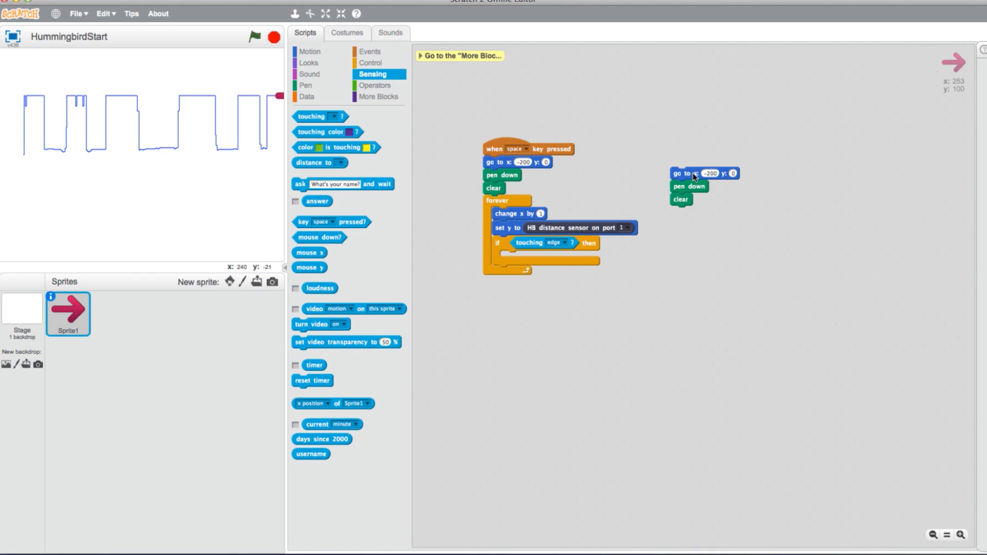
pyautogui.moveTo(693, 173); pyautogui.dragTo(668, 223)
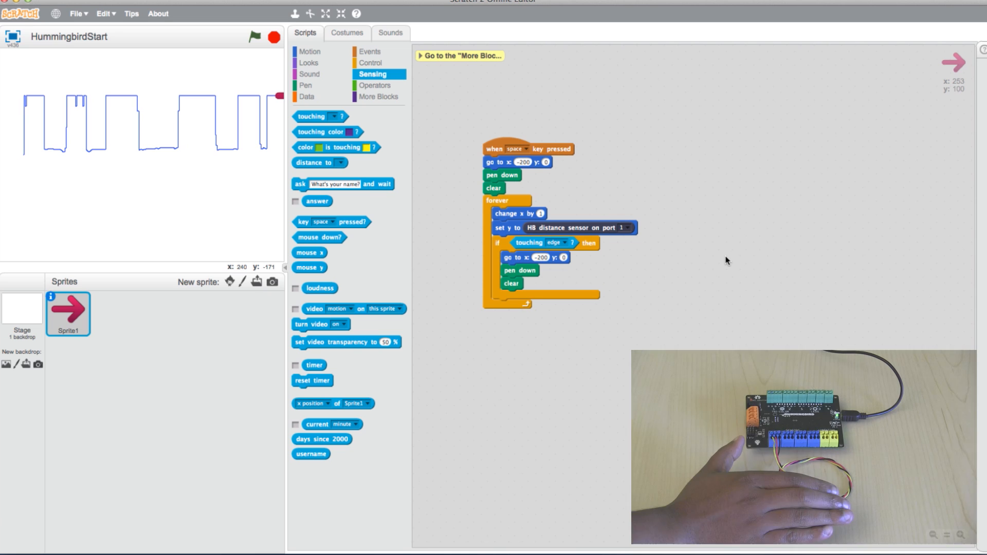
# Step: Run the script, watch the graph restart at the edge, then stop it
pyautogui.click(254, 36)
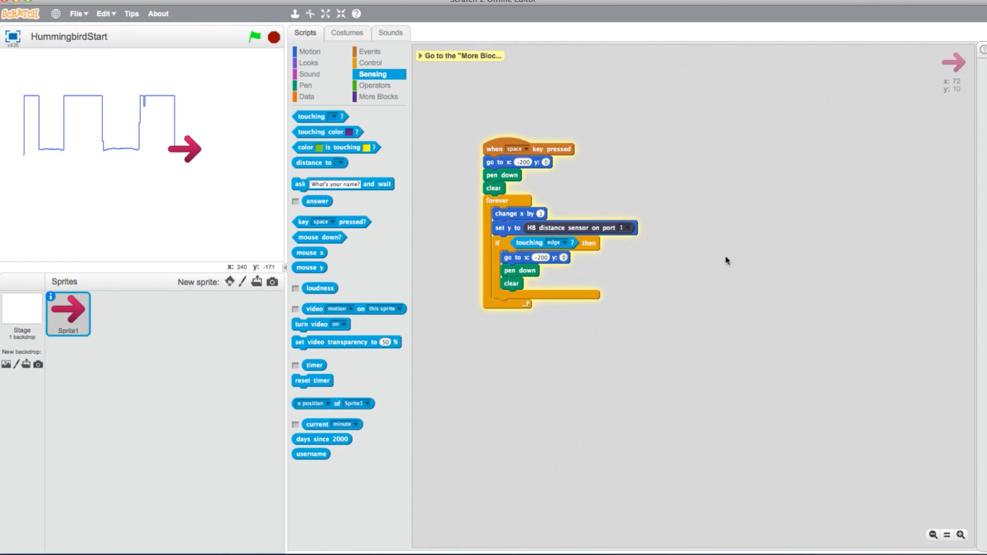
pyautogui.moveTo(185, 148); pyautogui.dragTo(207, 95)
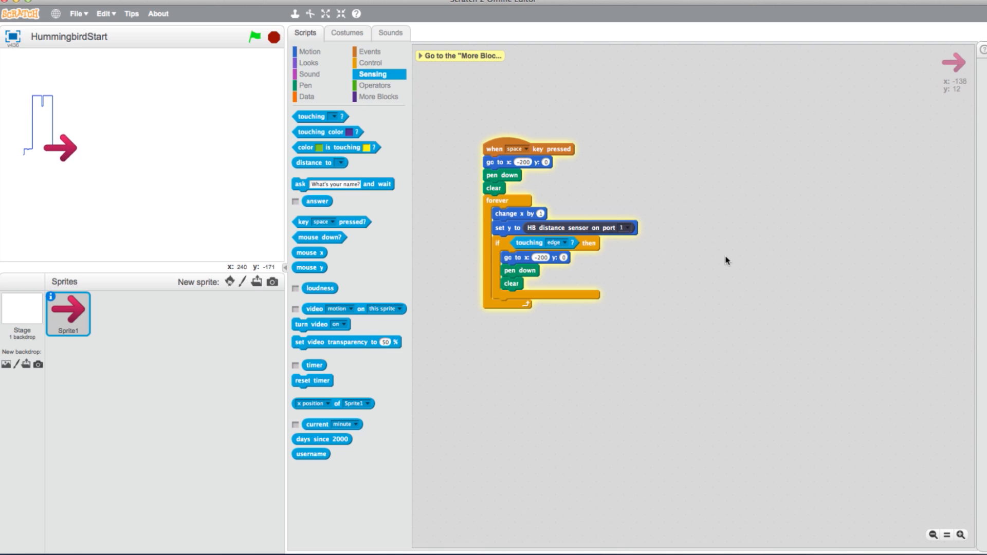
pyautogui.click(255, 37)
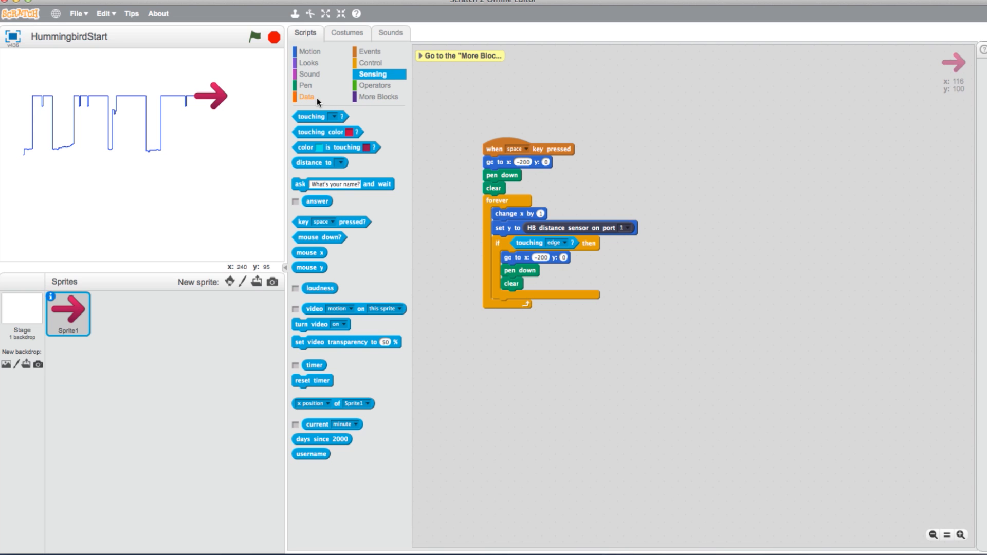
# Step: Make a new variable named 'distance' from the Data blocks
pyautogui.click(306, 96)
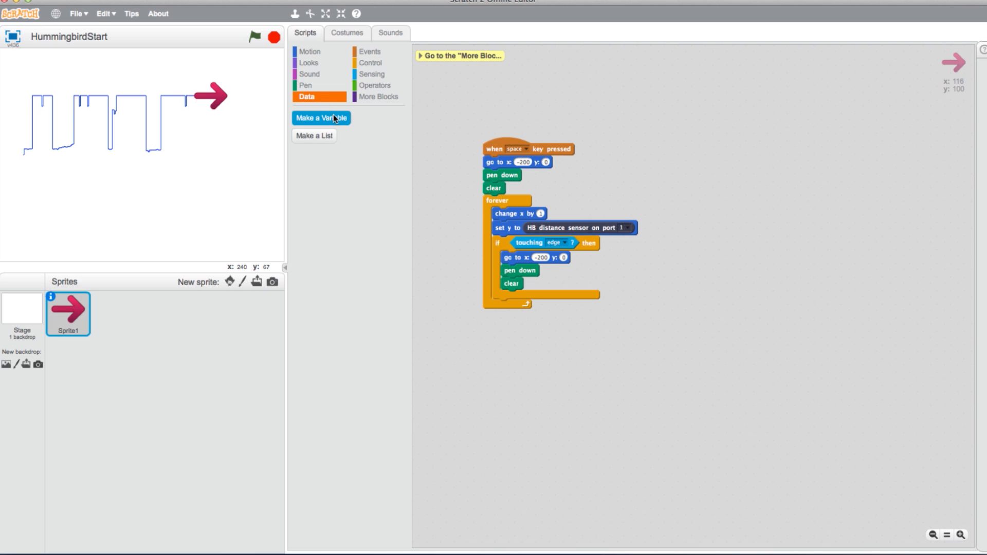
pyautogui.click(321, 118)
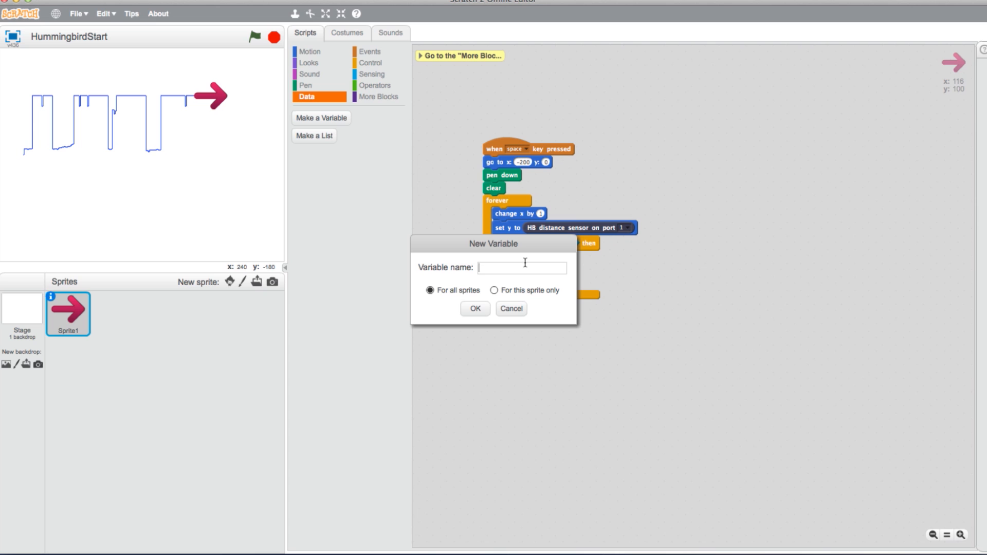
pyautogui.write('distance')
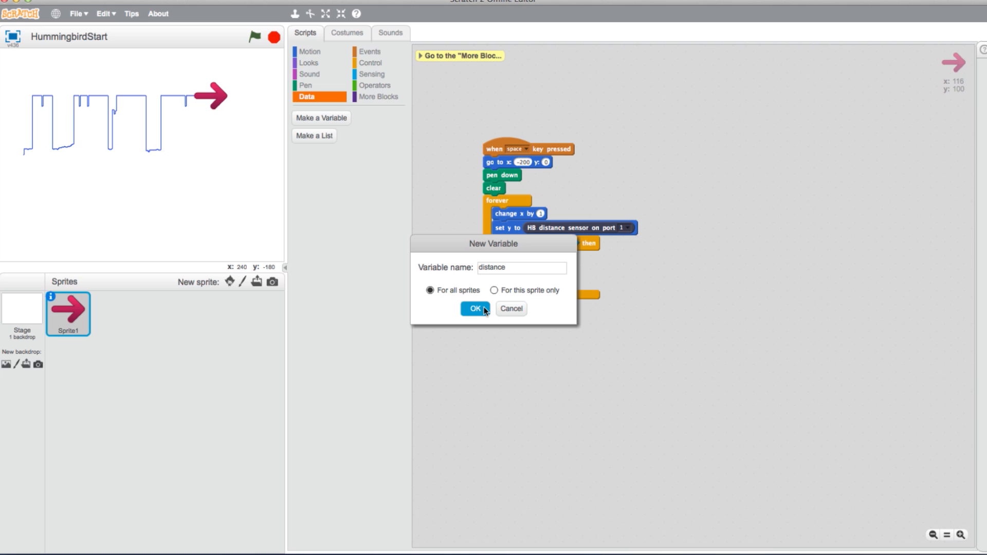
pyautogui.click(474, 308)
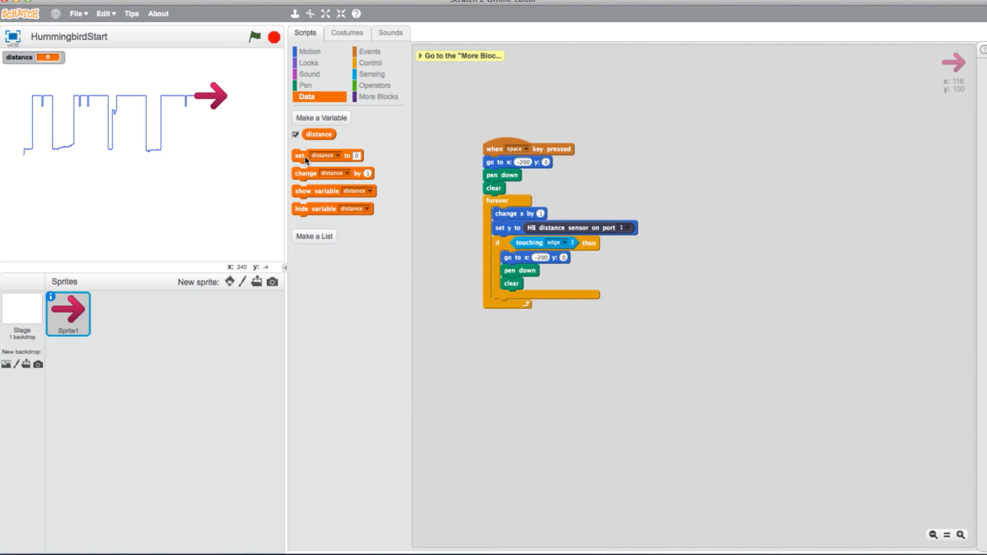
# Step: Set 'distance' from the sensor at loop start, use distance for y, and run
pyautogui.moveTo(302, 155); pyautogui.dragTo(434, 200)
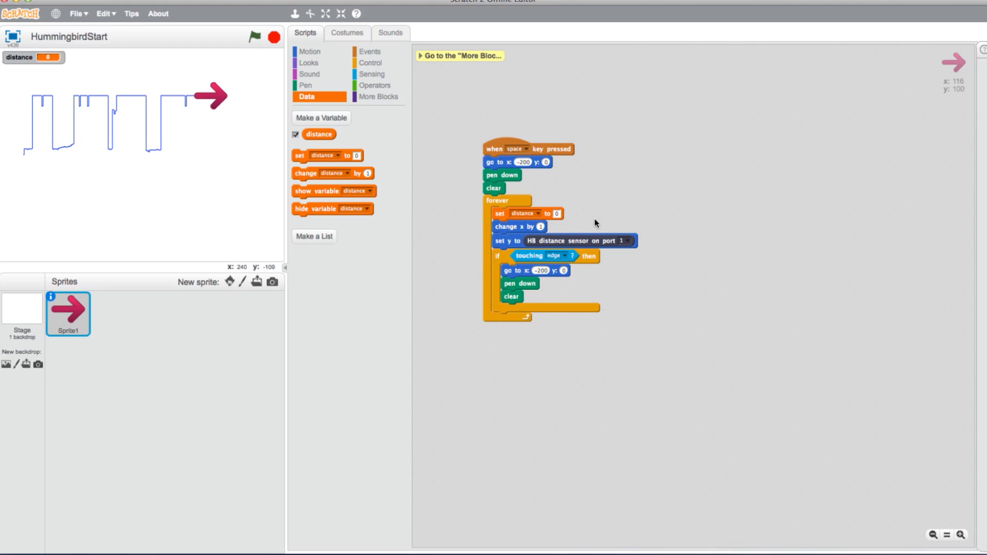
pyautogui.moveTo(581, 245)
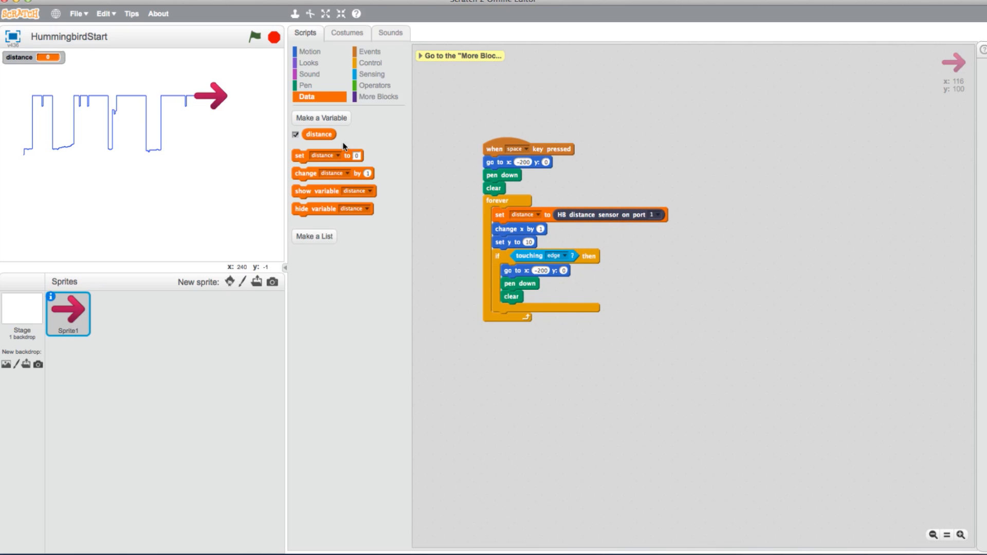
pyautogui.moveTo(328, 142)
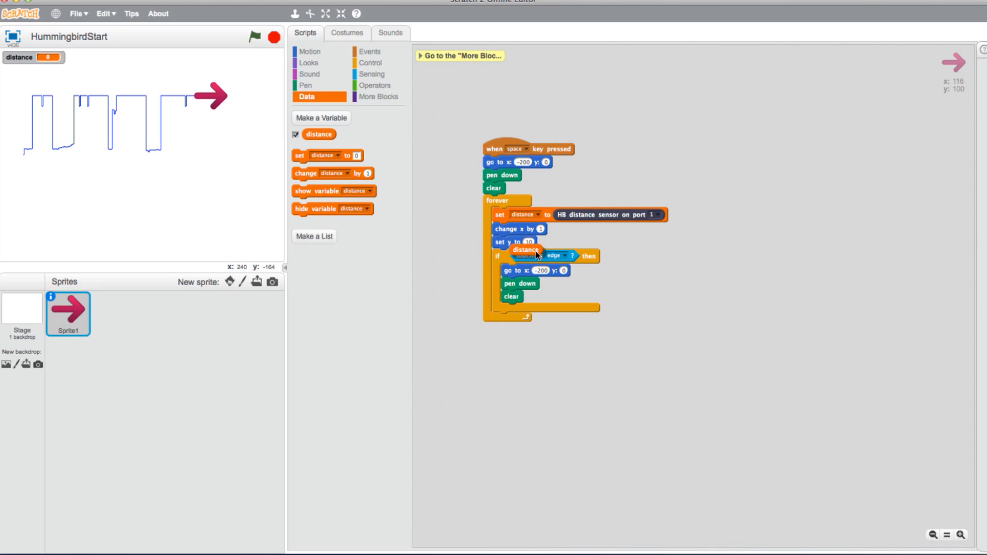
pyautogui.moveTo(525, 250); pyautogui.dragTo(540, 243)
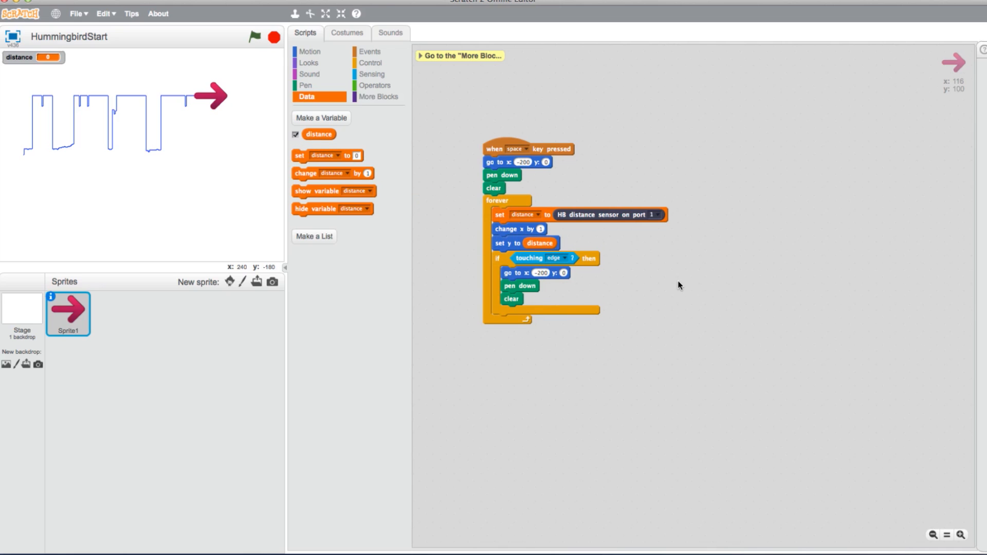
pyautogui.click(254, 37)
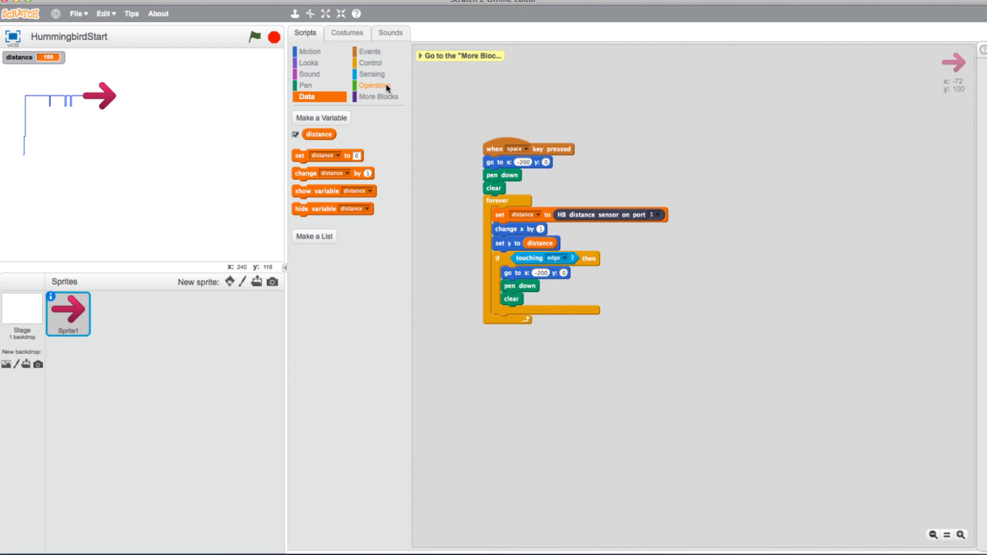
# Step: Place a subtraction operator beside the script with distance in its left slot
pyautogui.click(373, 85)
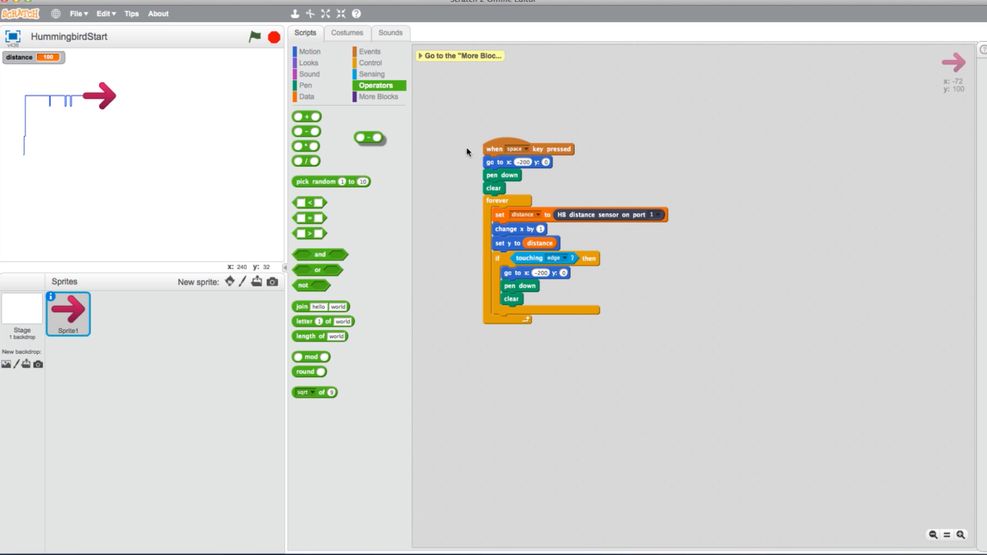
pyautogui.moveTo(370, 138); pyautogui.dragTo(710, 236)
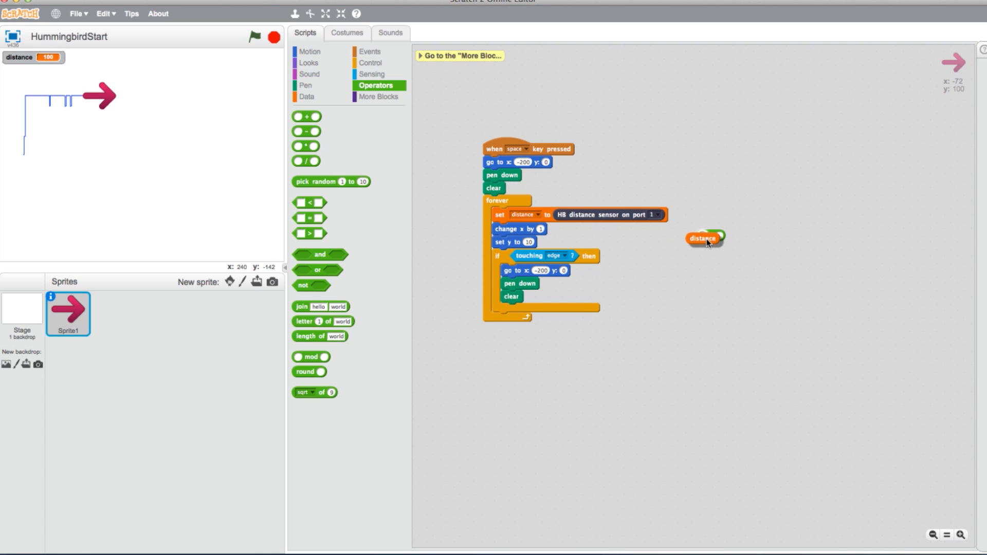
pyautogui.moveTo(702, 238); pyautogui.dragTo(712, 238)
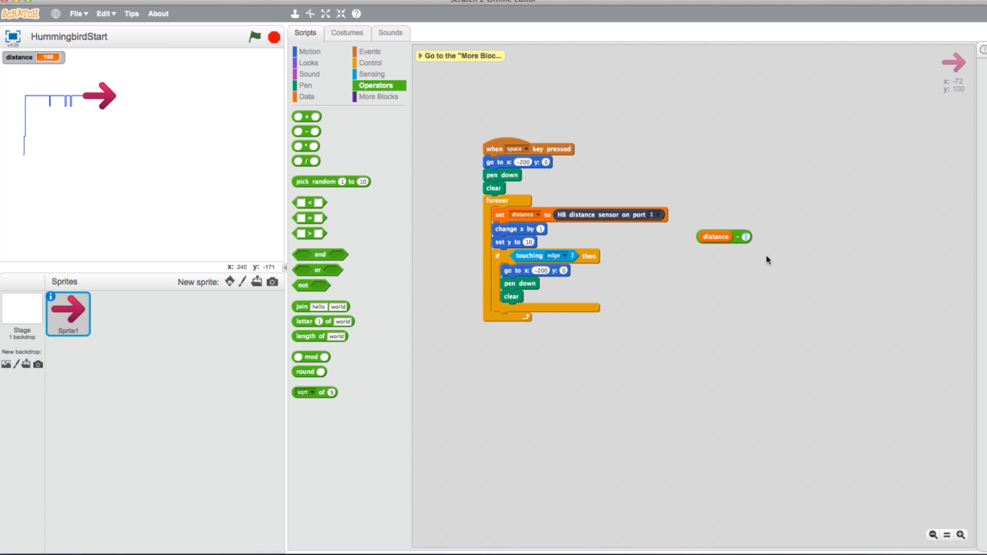